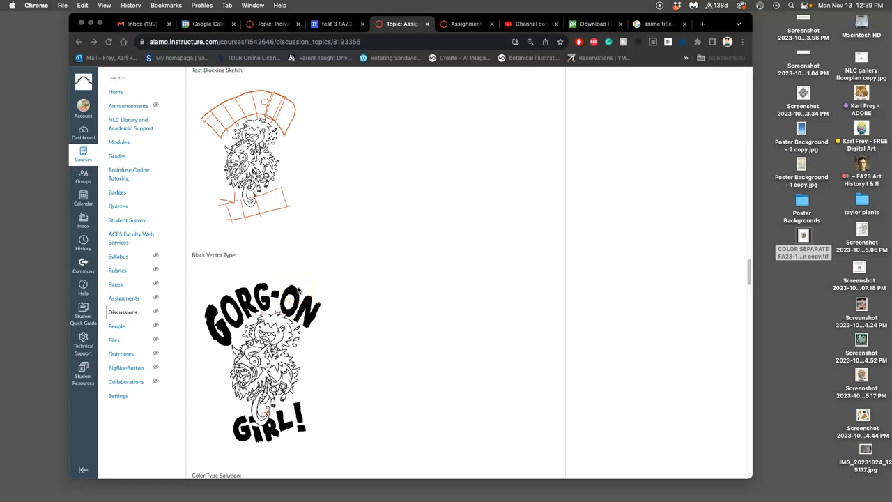
Browse the FA23 Assignment #6 playlist to video 5 on vectorizing type, then return to Canvas
{"action": "scroll", "scroll_direction": "down", "scroll_amount": 3}
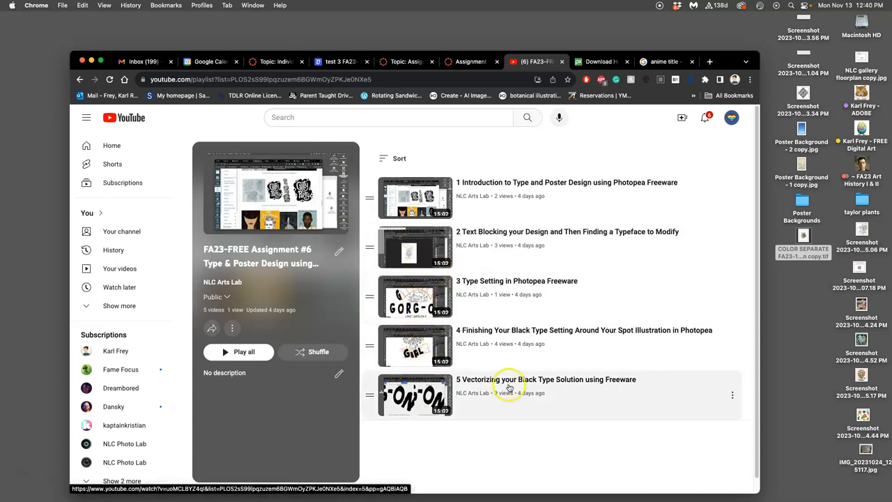
{"action": "left_click", "coordinate": [404, 61]}
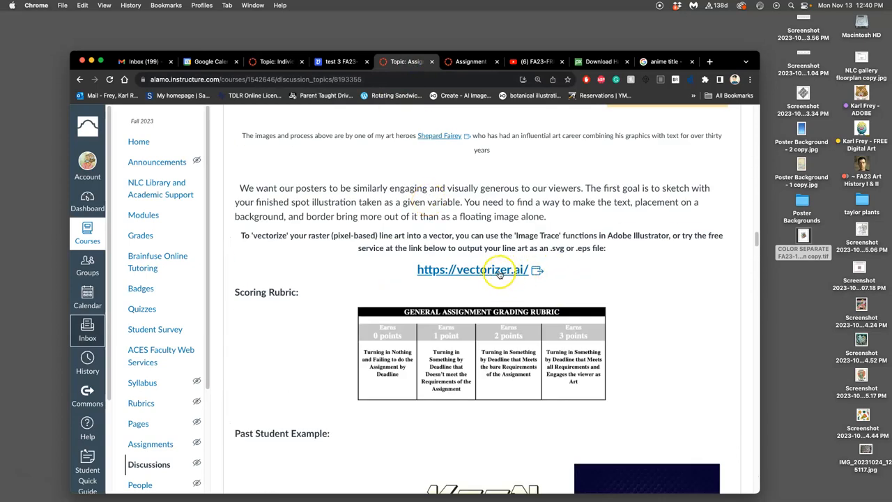
Scroll the assignment instructions down to the vectorizer.ai link
{"action": "scroll", "scroll_direction": "down", "scroll_amount": 3}
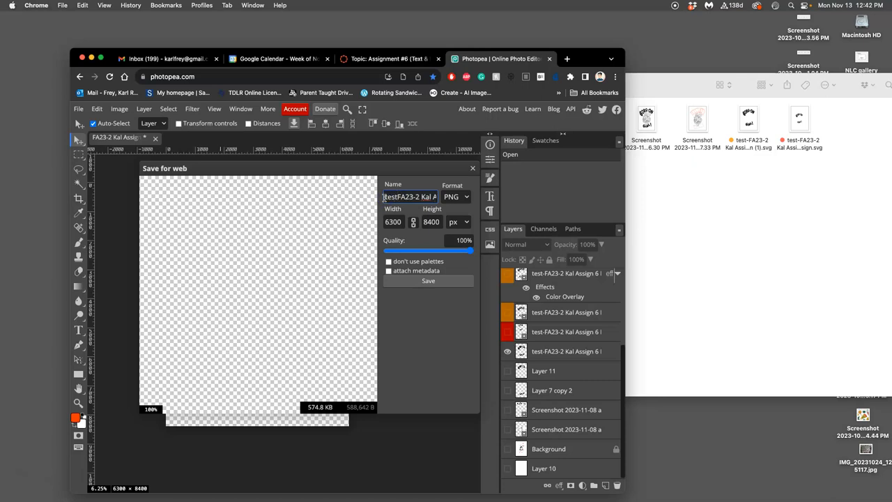
Save the GORG-ON GIRL! type as a 6300 × 8400 PNG via Save for web
{"action": "left_click", "coordinate": [428, 280]}
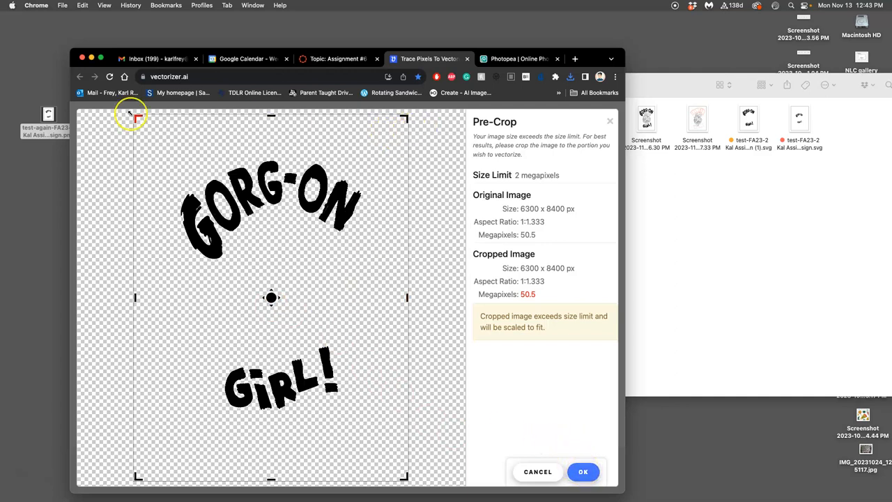
Accept the Pre-Crop on the uploaded PNG so vectorizer.ai traces the lettering
{"action": "left_click", "coordinate": [538, 471]}
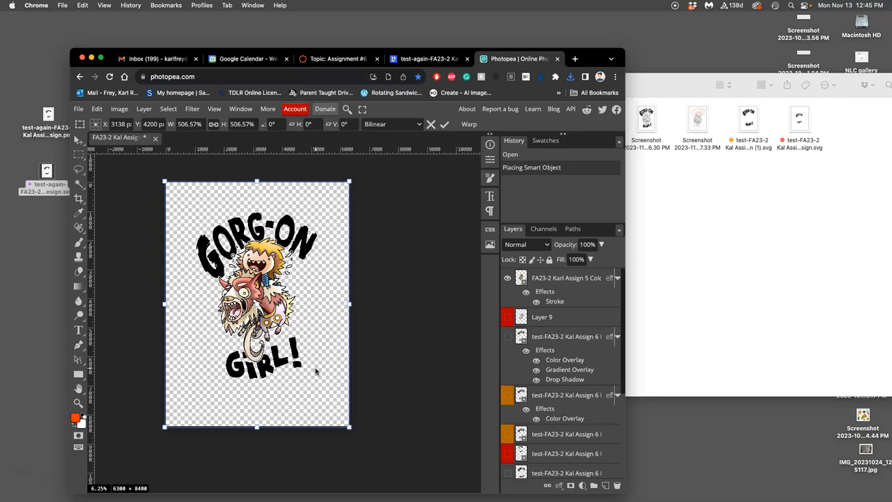
Scale the placed GORG-ON GIRL! SVG smart object and commit it on the poster
{"action": "left_click", "coordinate": [542, 318]}
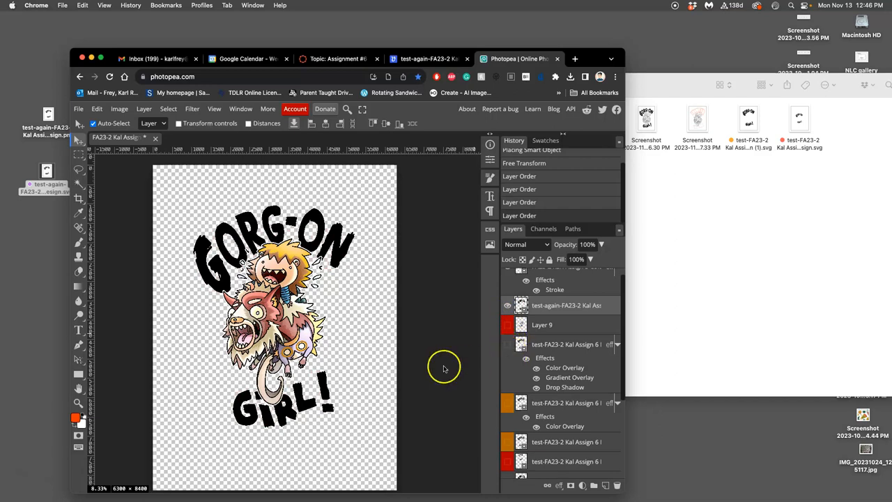
Reorder the Layers panel stack and select Layer 9
{"action": "scroll", "scroll_direction": "down", "scroll_amount": 3}
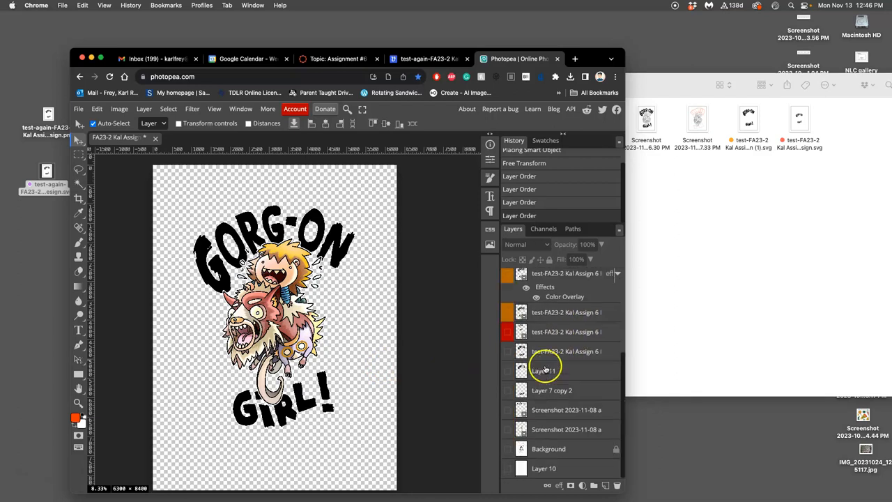
{"action": "left_click", "coordinate": [337, 58]}
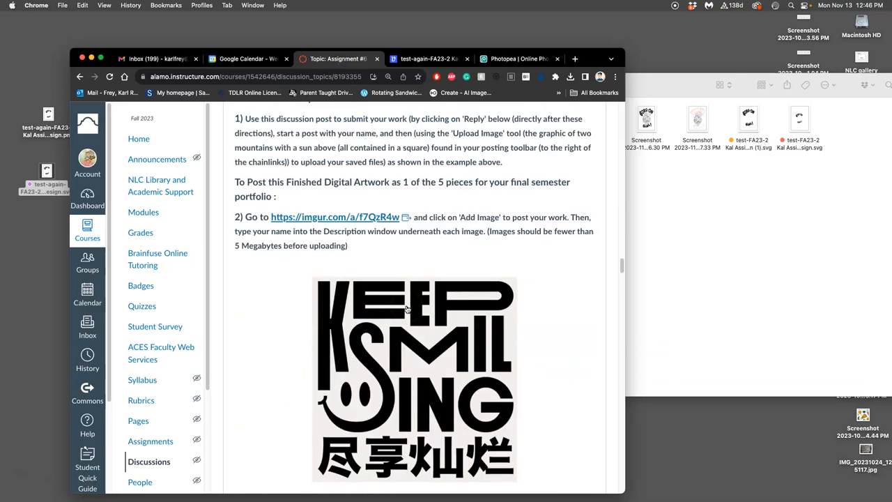
Scroll the assignment page to the Past Student Example posters, then return to Photopea
{"action": "scroll", "scroll_direction": "down", "scroll_amount": 3}
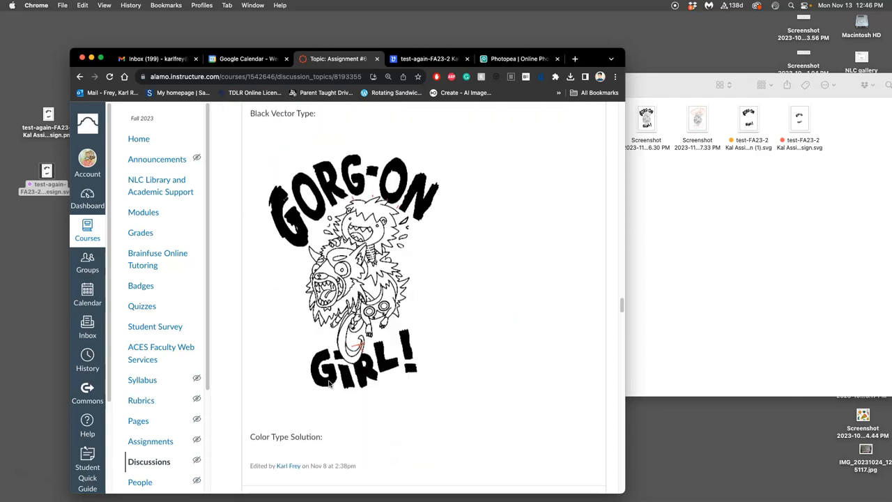
{"action": "scroll", "scroll_direction": "down", "scroll_amount": 3}
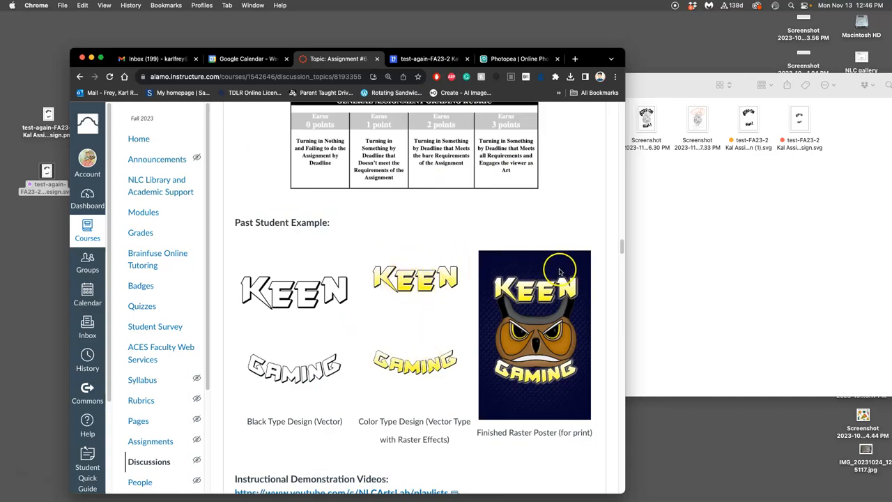
{"action": "left_click", "coordinate": [515, 58]}
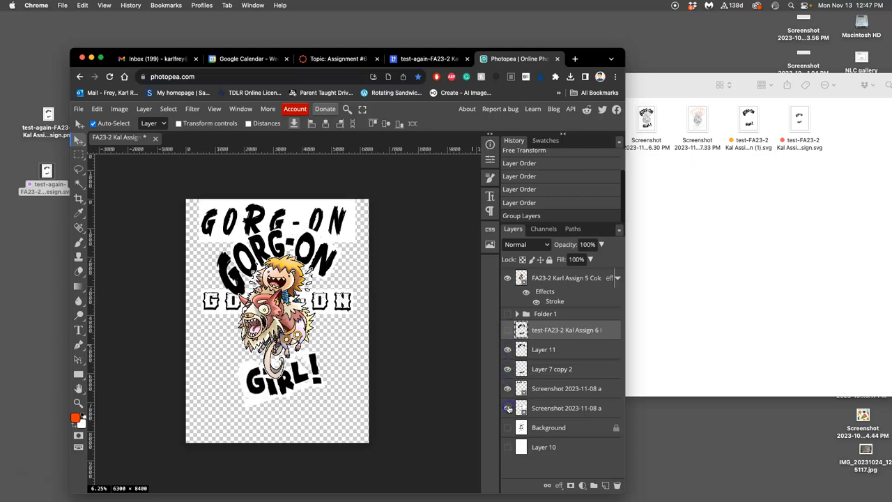
Delete leftover layers, show the renamed Text Blocking lettering and toggle Folder 1's visibility
{"action": "left_click", "coordinate": [508, 427]}
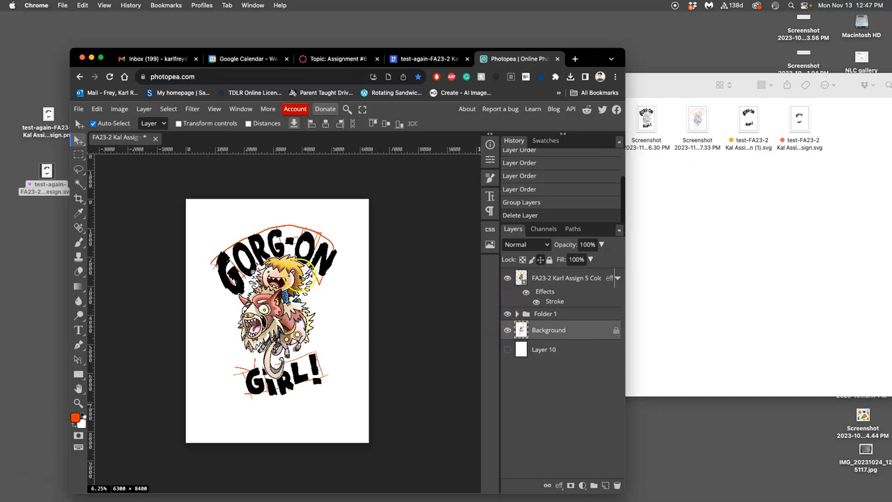
{"action": "left_click", "coordinate": [517, 312]}
{"action": "type", "text": "Text Blocking"}
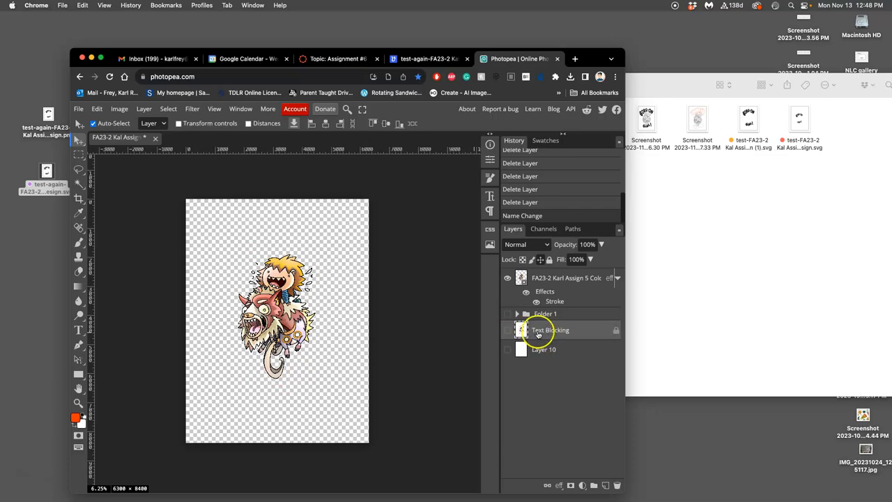
{"action": "left_click", "coordinate": [509, 315]}
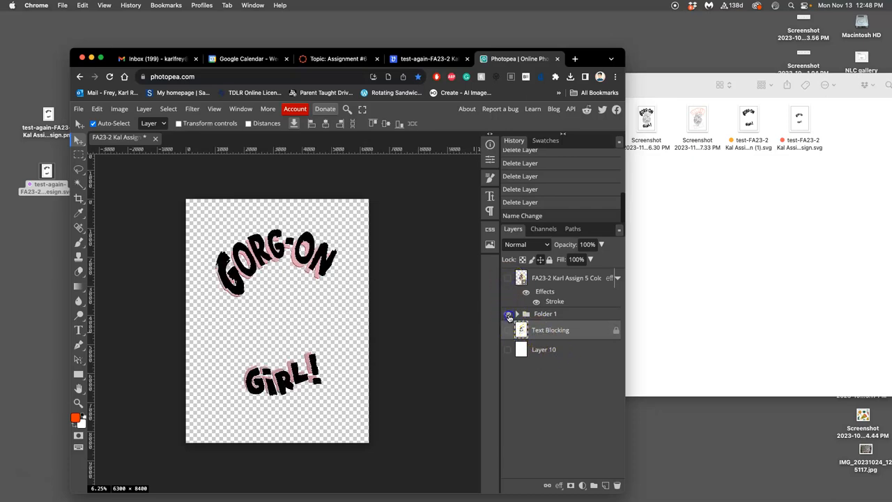
{"action": "left_click", "coordinate": [507, 348]}
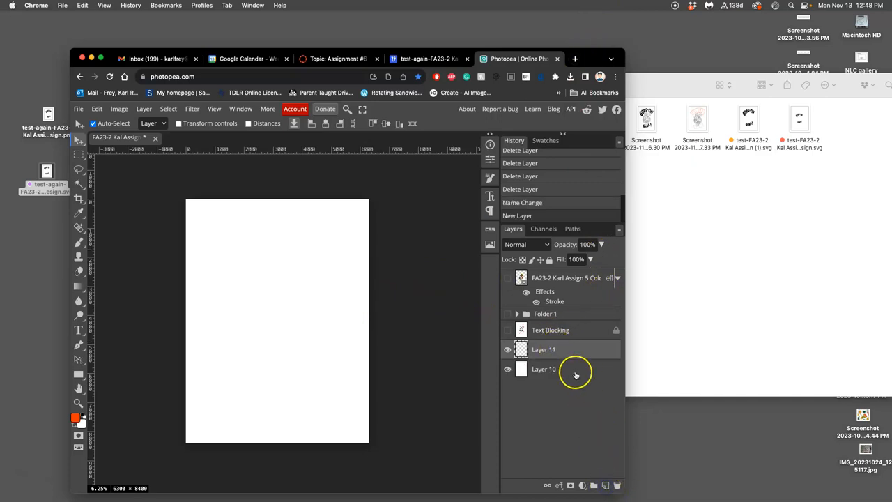
Name the new layer Background, Paint-Bucket it orange-red and reveal the character and lettering again
{"action": "double_click", "coordinate": [544, 348]}
{"action": "type", "text": "Background"}
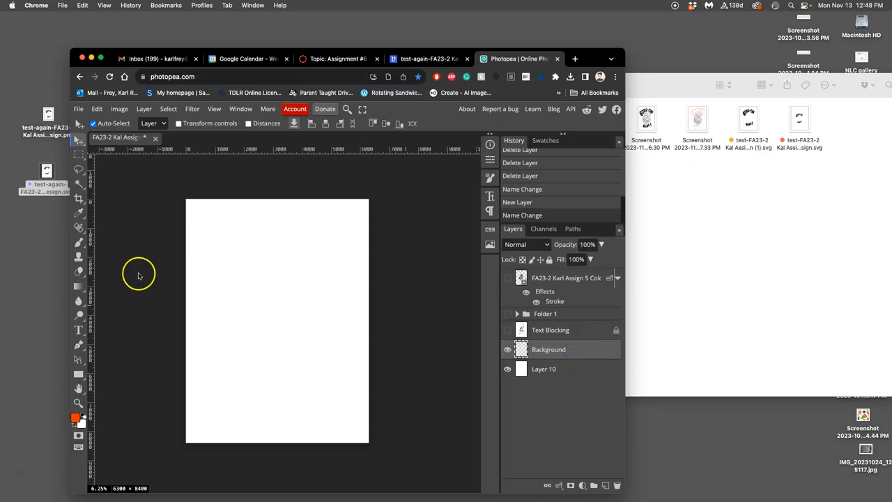
{"action": "left_click", "coordinate": [343, 281]}
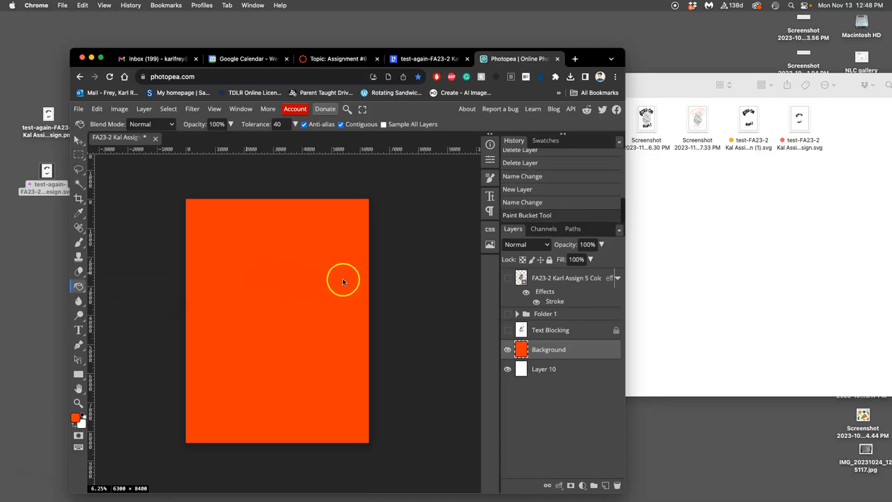
{"action": "left_click", "coordinate": [507, 277]}
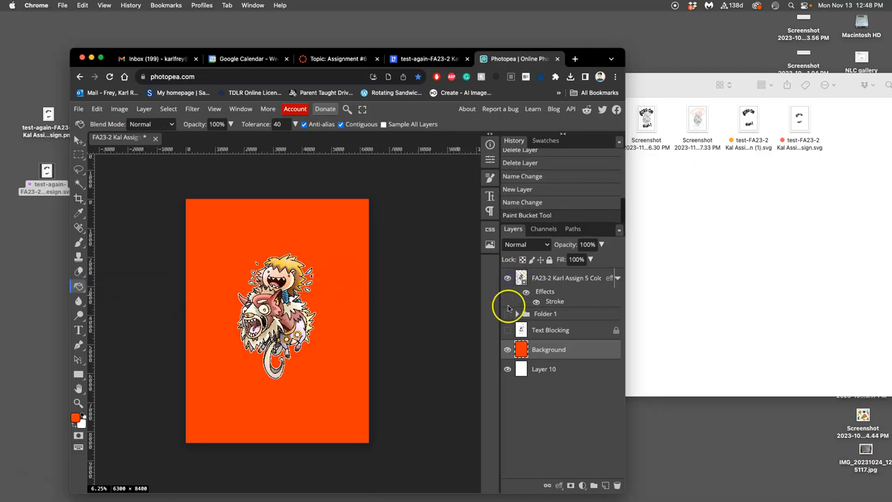
{"action": "left_click", "coordinate": [508, 312]}
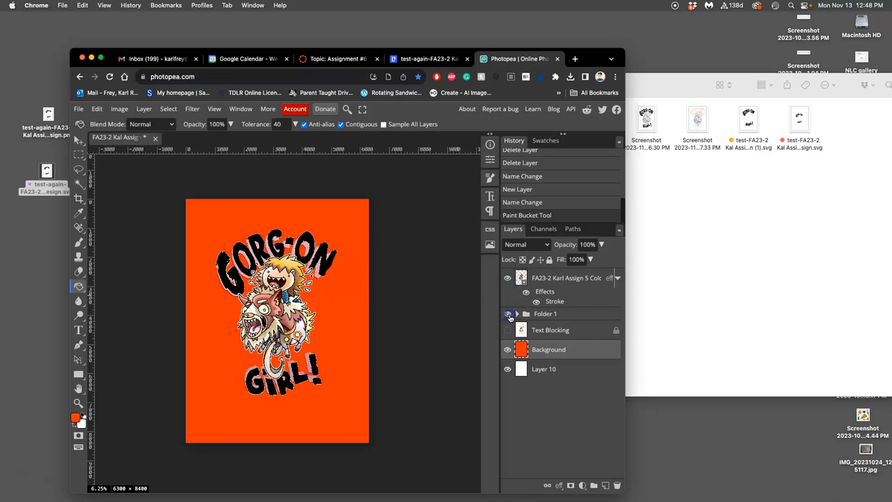
{"action": "left_click", "coordinate": [78, 286]}
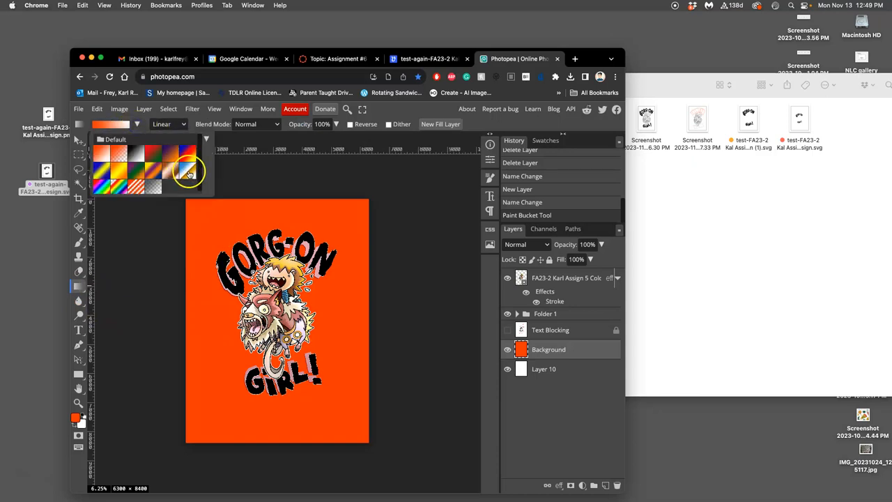
{"action": "left_click", "coordinate": [114, 125]}
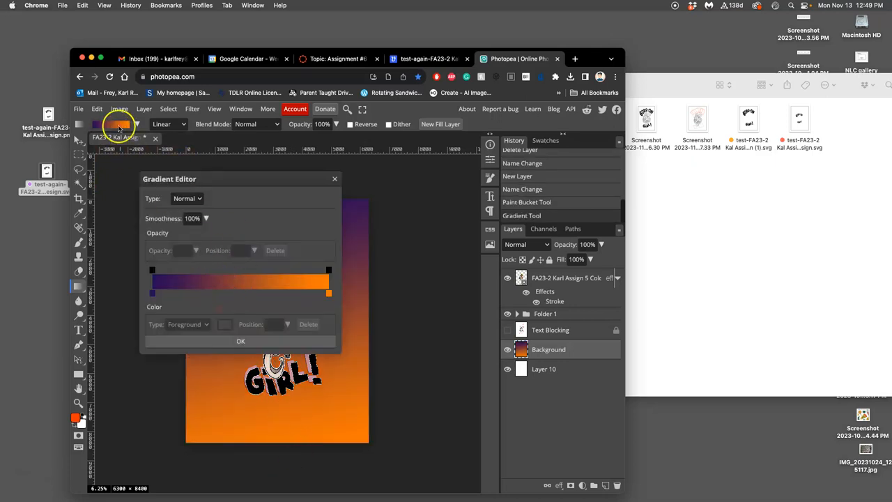
Edit the gradient to blue start, pale-yellow end with a light middle stop, and confirm it
{"action": "left_click", "coordinate": [151, 292]}
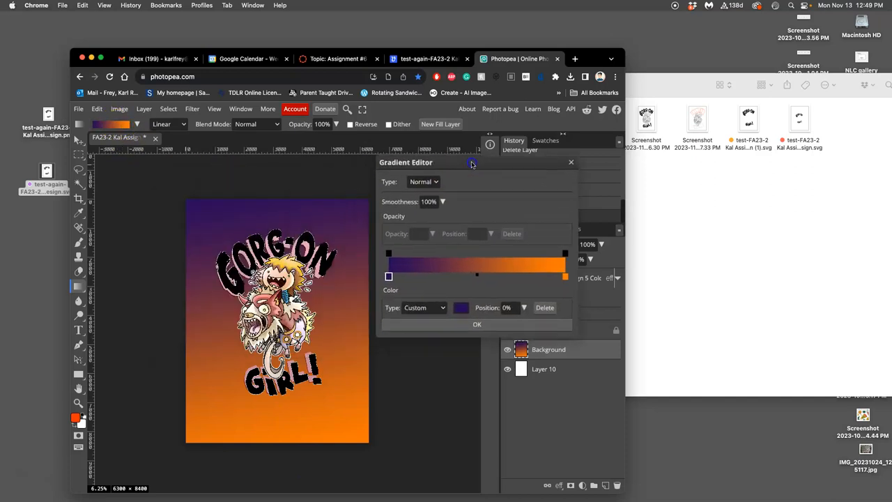
{"action": "left_click", "coordinate": [460, 306]}
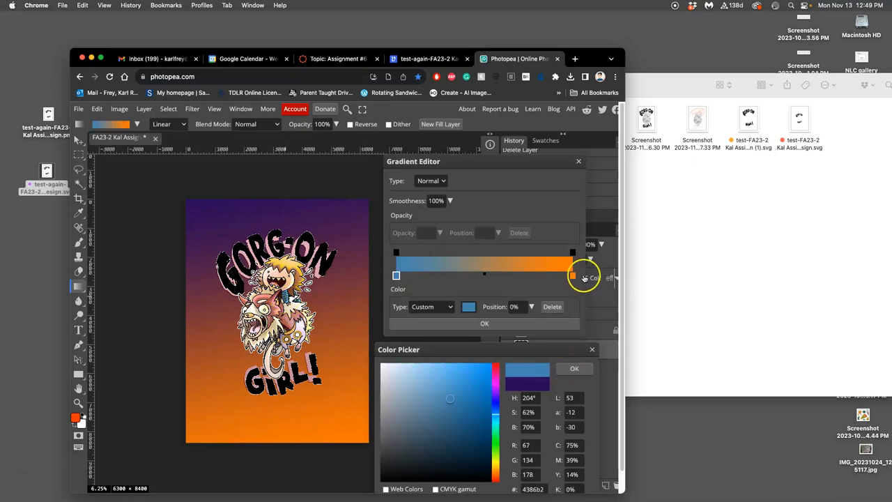
{"action": "left_click", "coordinate": [575, 368]}
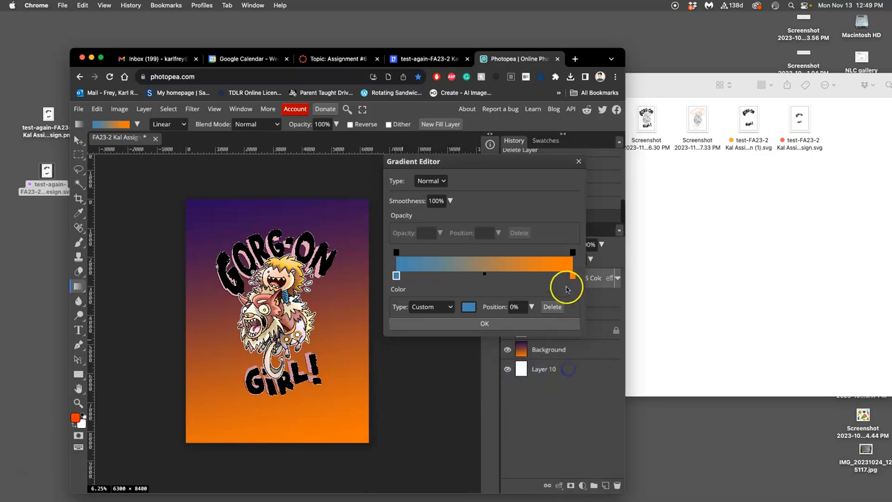
{"action": "left_click", "coordinate": [572, 276]}
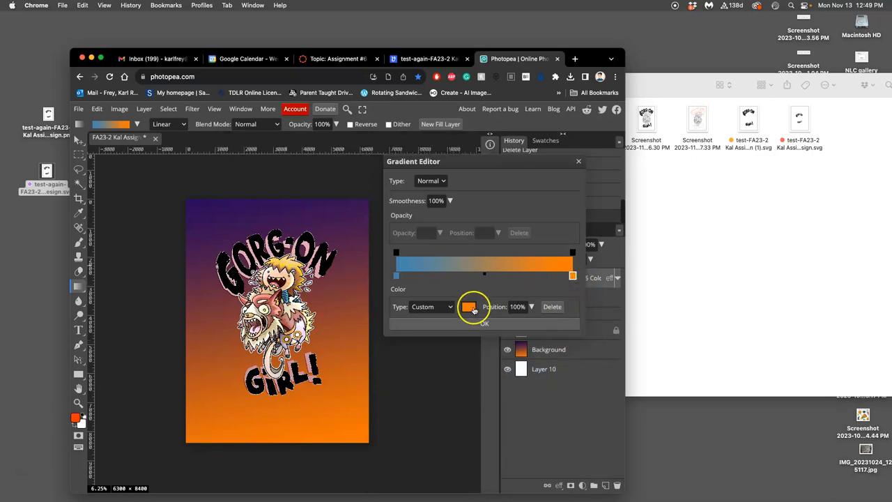
{"action": "left_click", "coordinate": [469, 307]}
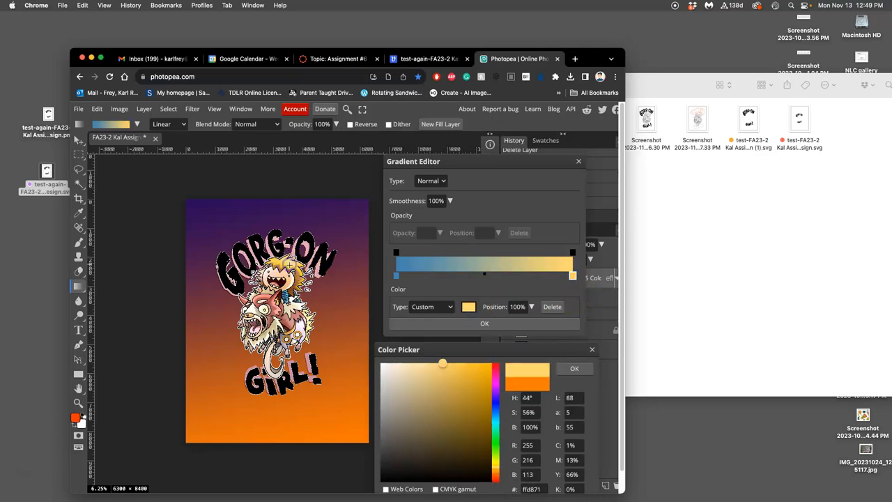
{"action": "left_click", "coordinate": [574, 368]}
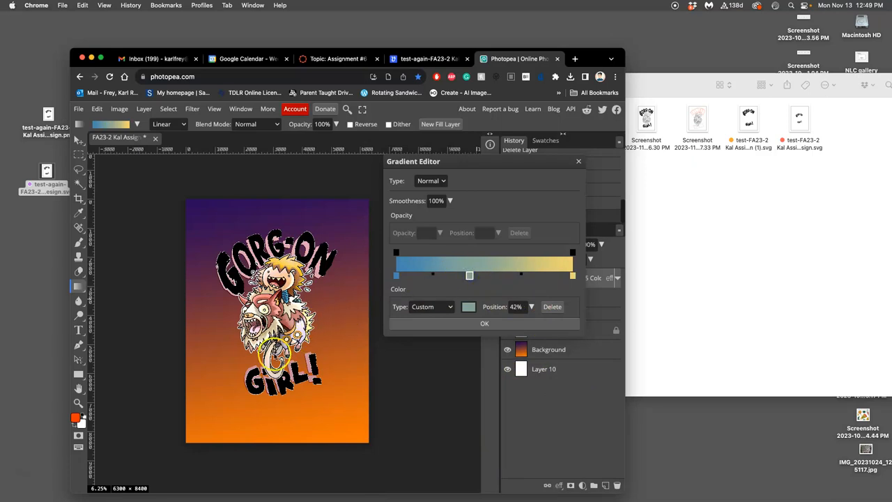
{"action": "left_click", "coordinate": [468, 306]}
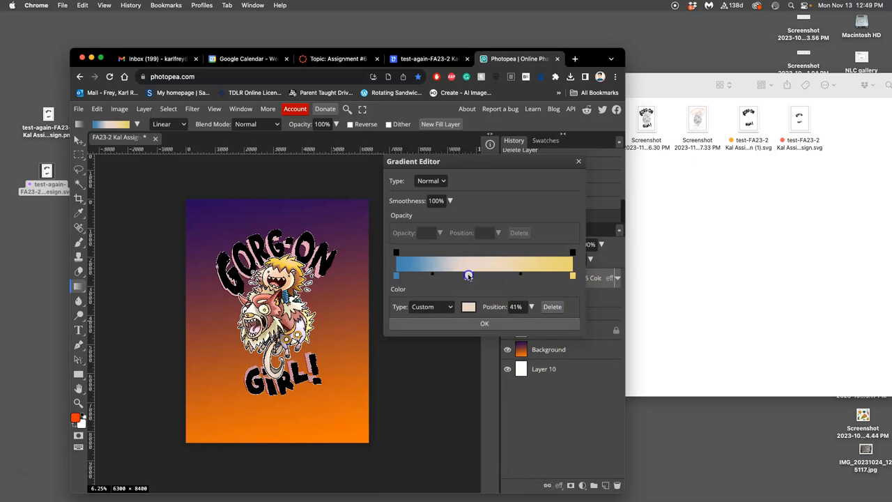
{"action": "left_click", "coordinate": [483, 323]}
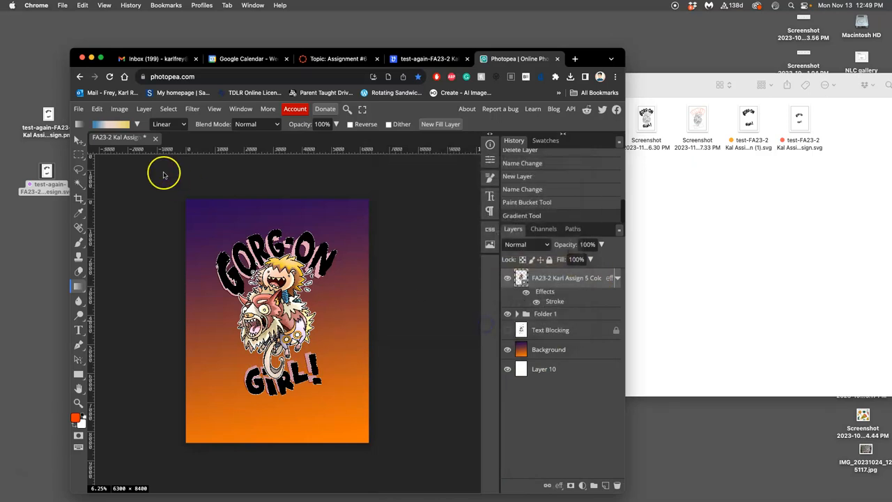
Drag the gradient so blue sits at the top fading to pale yellow below, then move to a new browser tab
{"action": "left_click_drag", "start_coordinate": [173, 195], "coordinate": [413, 378]}
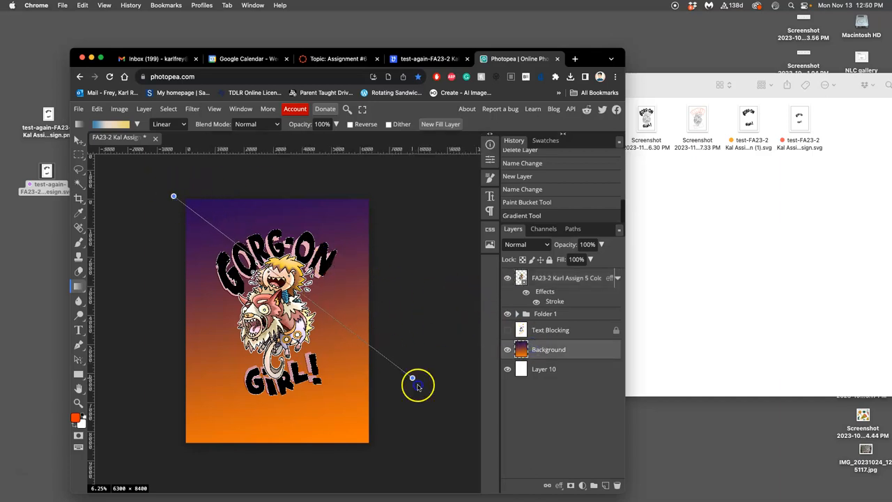
{"action": "left_click_drag", "start_coordinate": [173, 195], "coordinate": [416, 379]}
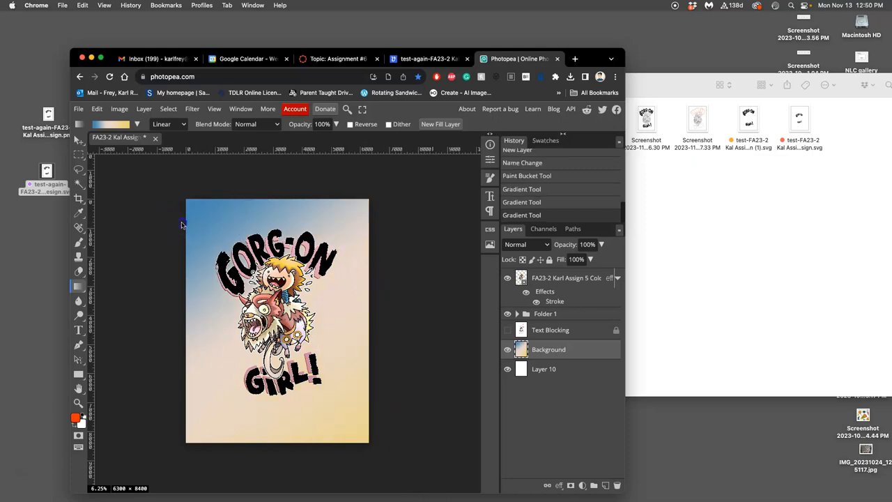
{"action": "left_click_drag", "start_coordinate": [181, 223], "coordinate": [357, 240]}
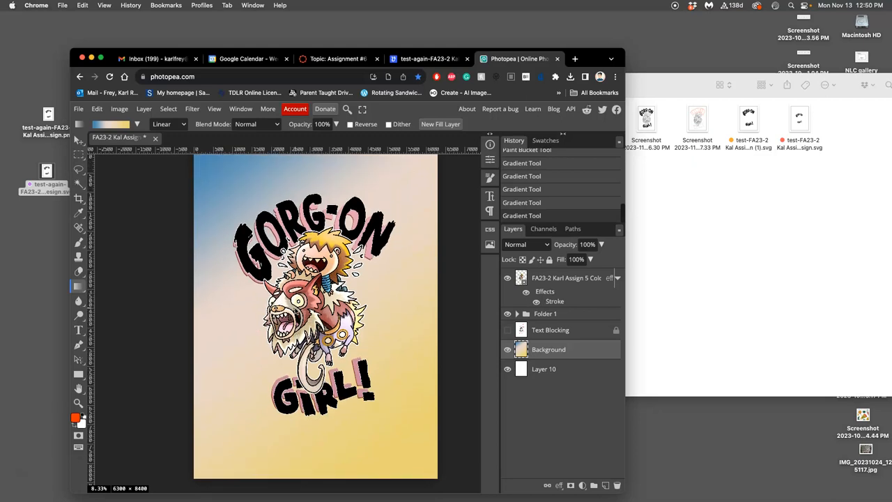
{"action": "left_click", "coordinate": [574, 59]}
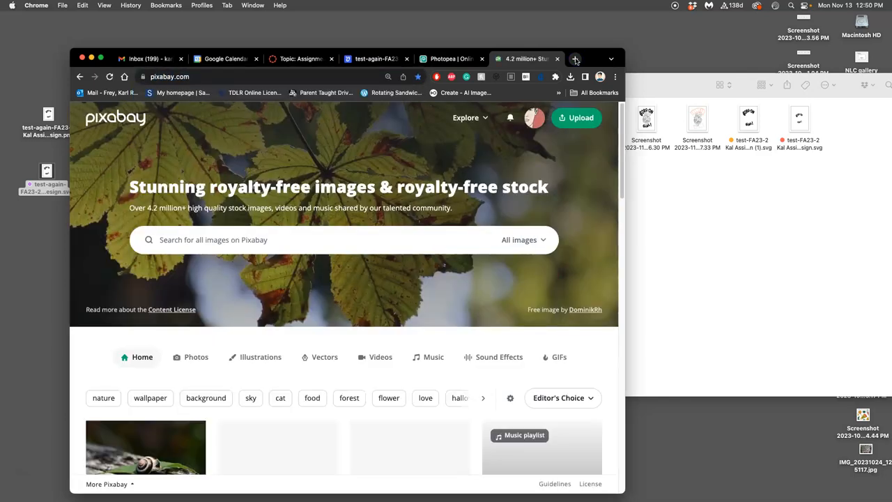
Search 'misty clouds', download the cumulus photo at 1920×1280 and return to the poster with it
{"action": "type", "text": "misty clouds"}
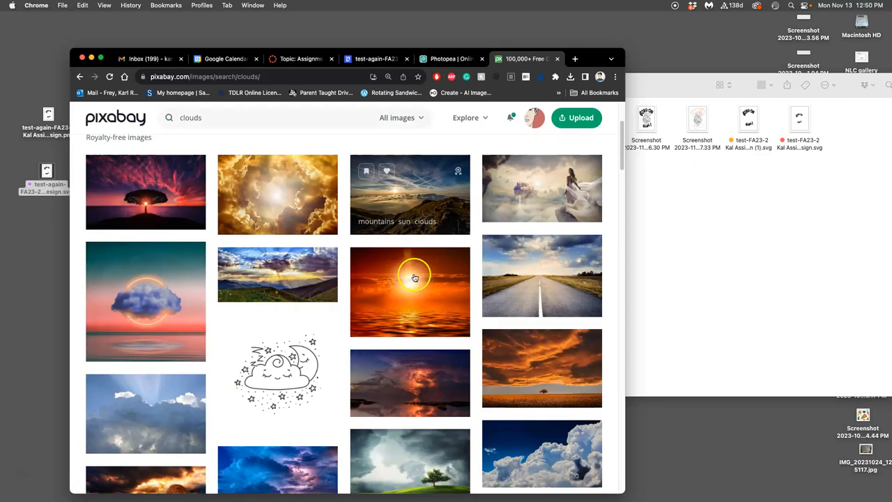
{"action": "scroll", "scroll_direction": "down", "scroll_amount": 3}
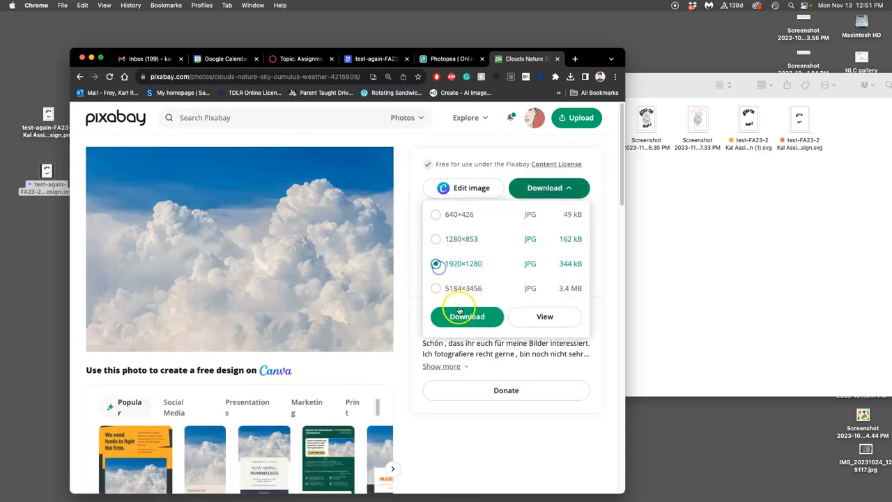
{"action": "left_click", "coordinate": [466, 316]}
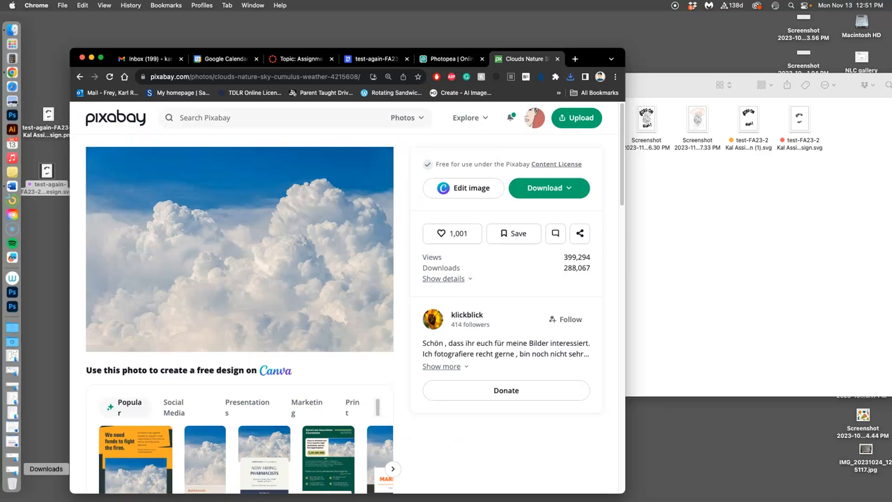
{"action": "left_click", "coordinate": [45, 468]}
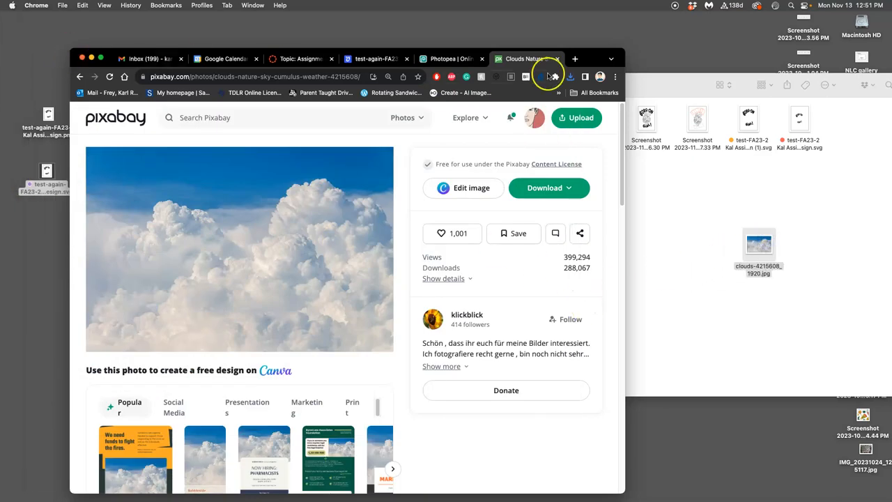
{"action": "left_click", "coordinate": [452, 58]}
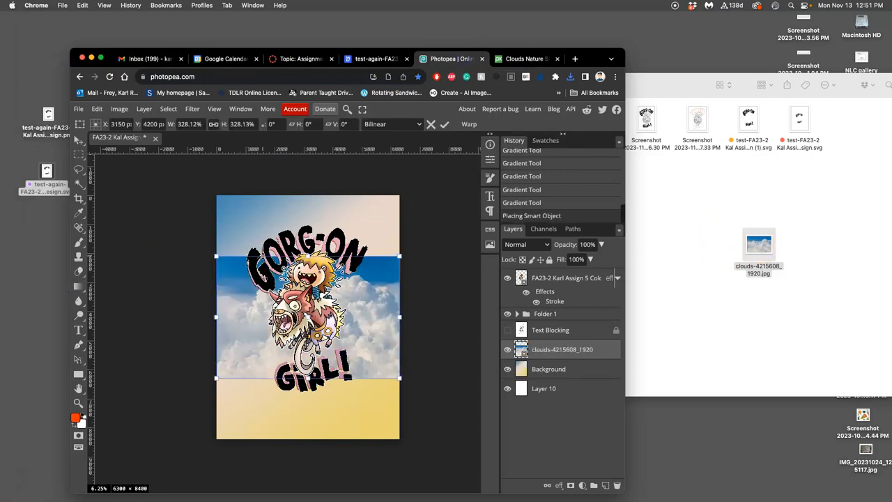
Stretch the cloud photo with Free Transform to cover the full poster height and commit it
{"action": "left_click_drag", "start_coordinate": [399, 379], "coordinate": [396, 432]}
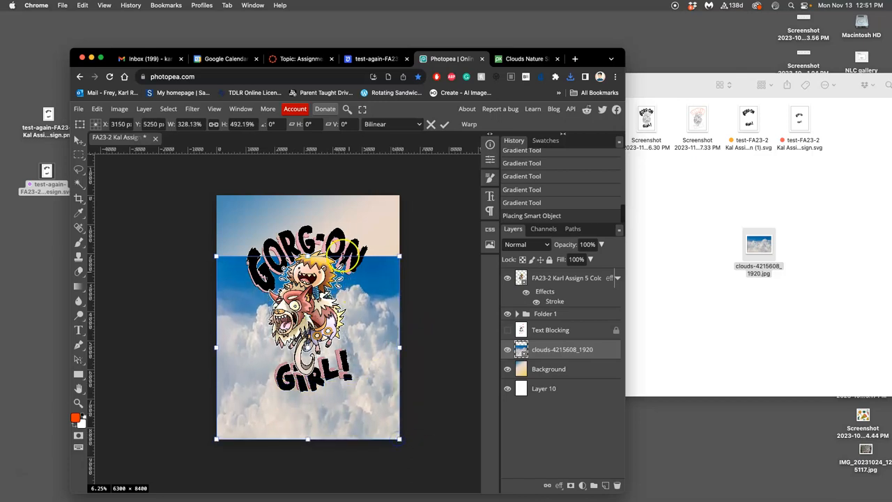
{"action": "left_click_drag", "start_coordinate": [307, 256], "coordinate": [303, 193]}
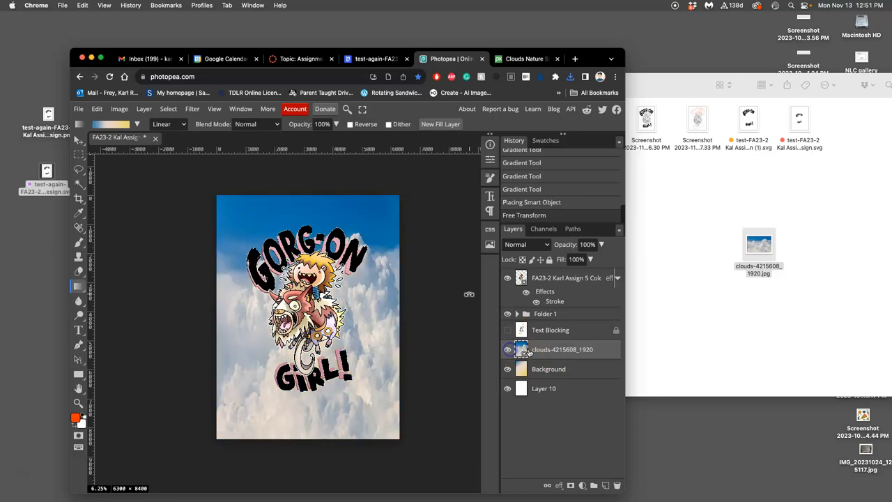
{"action": "left_click", "coordinate": [602, 244]}
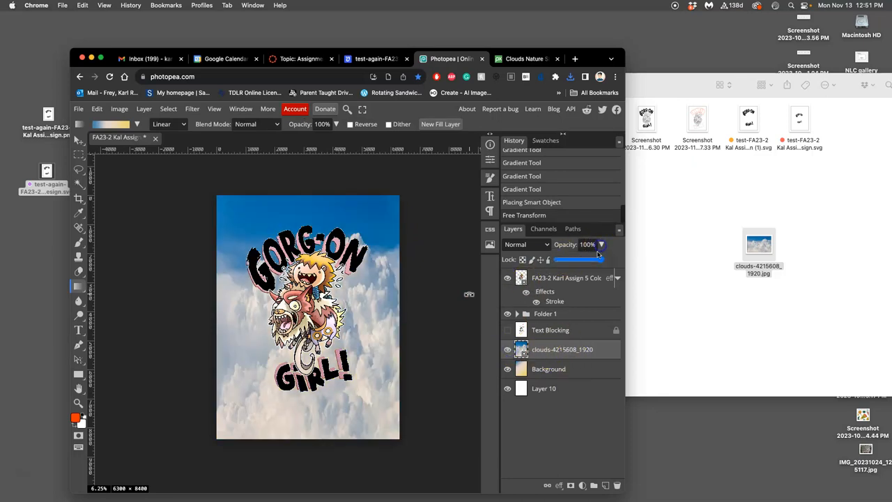
Nudge the cloud layer's opacity back to full and try Color Dodge and Divide blending
{"action": "left_click_drag", "start_coordinate": [602, 259], "coordinate": [571, 259]}
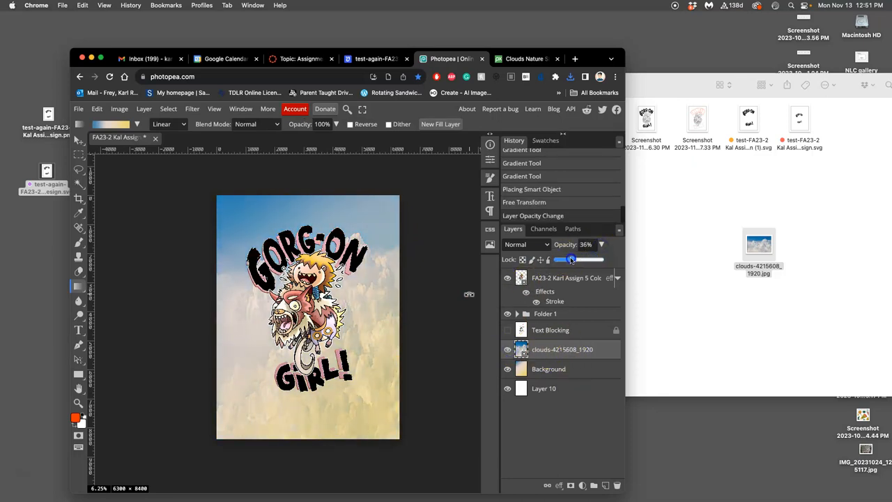
{"action": "left_click_drag", "start_coordinate": [572, 259], "coordinate": [569, 259]}
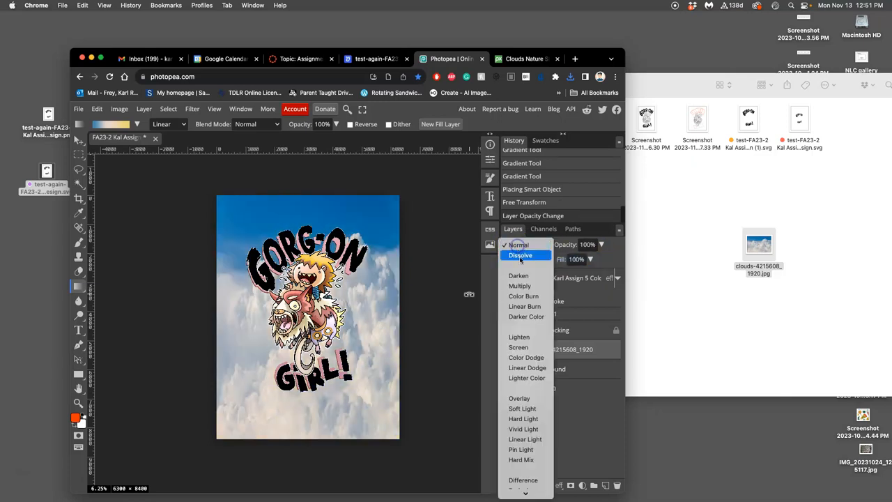
{"action": "left_click", "coordinate": [521, 449]}
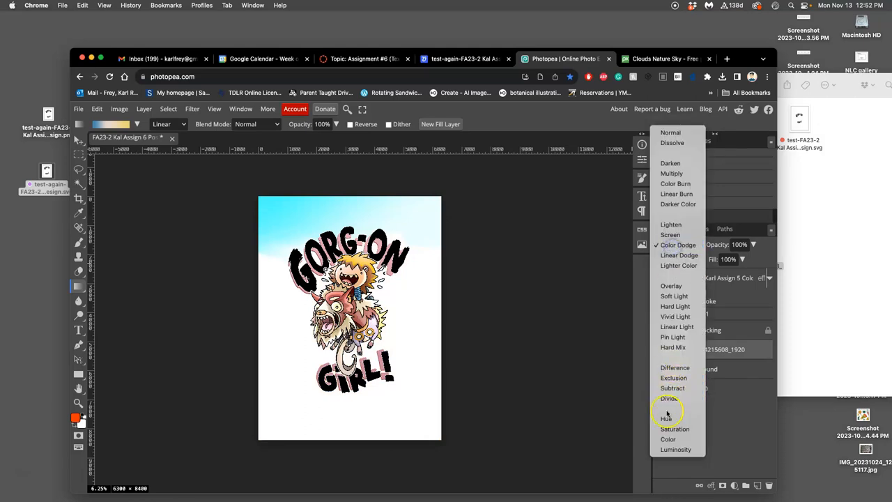
{"action": "left_click", "coordinate": [669, 399]}
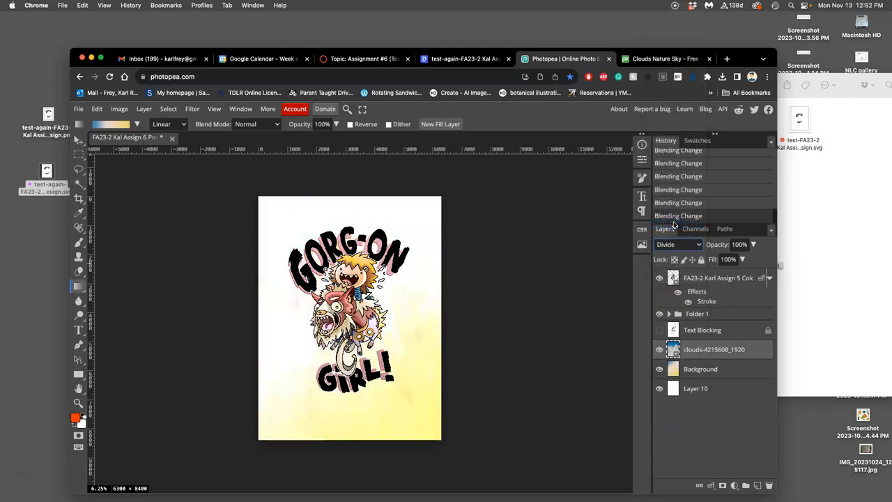
Blend the cloud layer in Exclusion mode at 65% opacity
{"action": "left_click", "coordinate": [678, 244]}
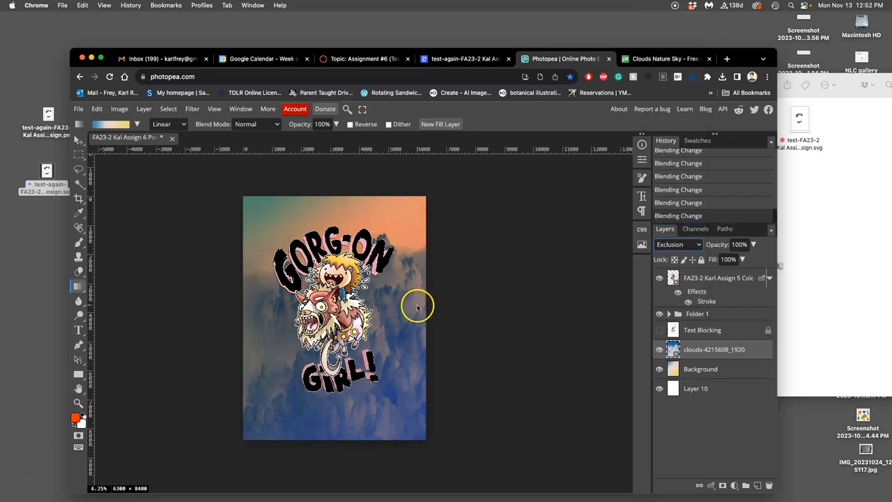
{"action": "left_click_drag", "start_coordinate": [753, 259], "coordinate": [737, 259]}
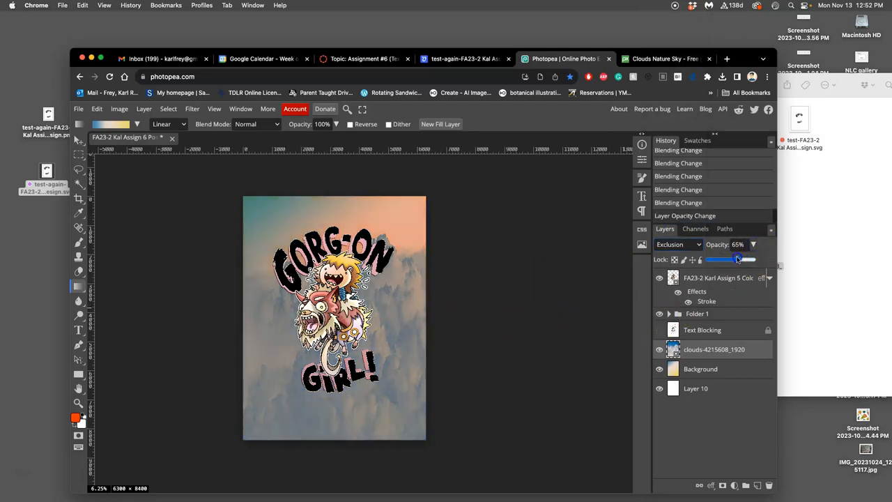
{"action": "left_click", "coordinate": [677, 244]}
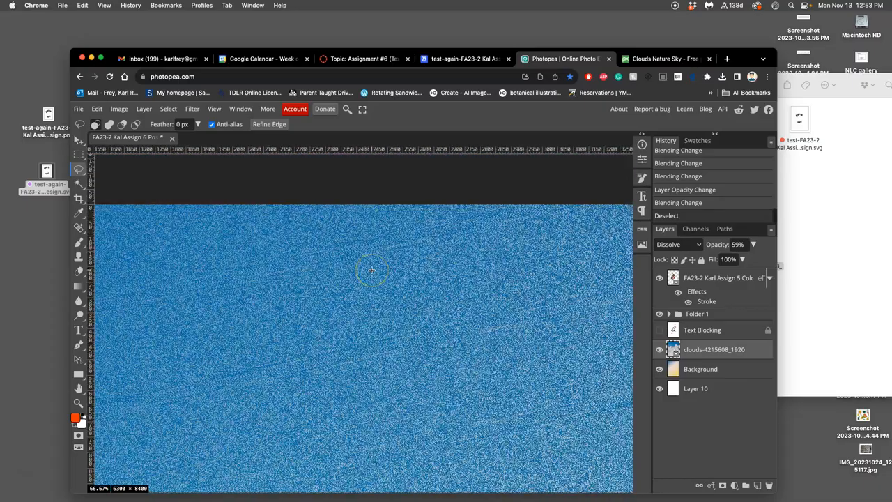
{"action": "mouse_move", "coordinate": [597, 336]}
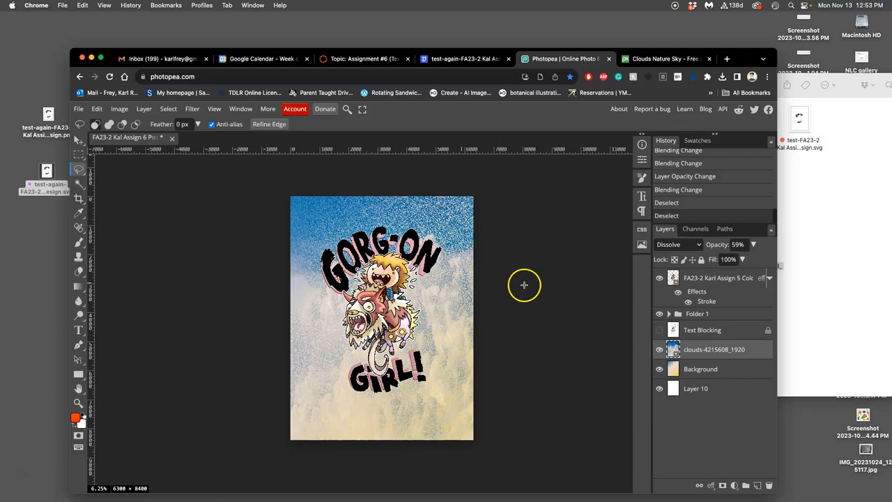
Return to the cloud photo's Pixabay page after setting Dissolve at 59% opacity
{"action": "left_click", "coordinate": [663, 58]}
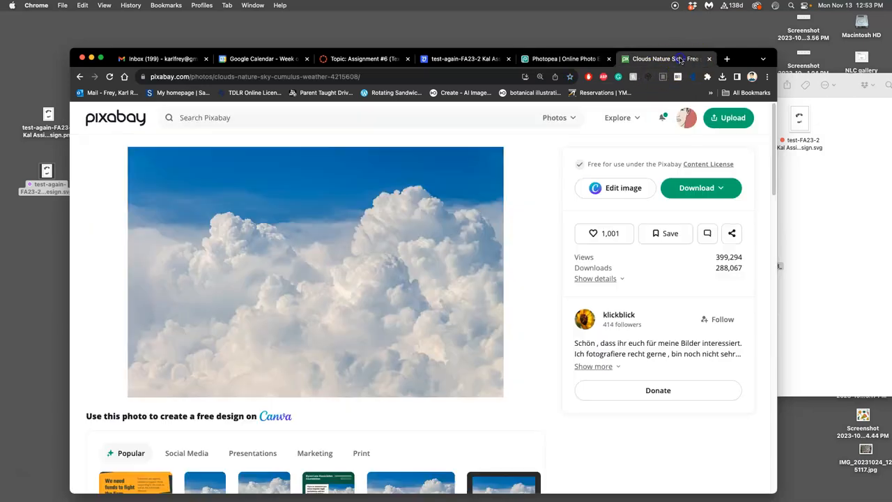
Search Pixabay for 'background' and scroll through the results
{"action": "type", "text": "background"}
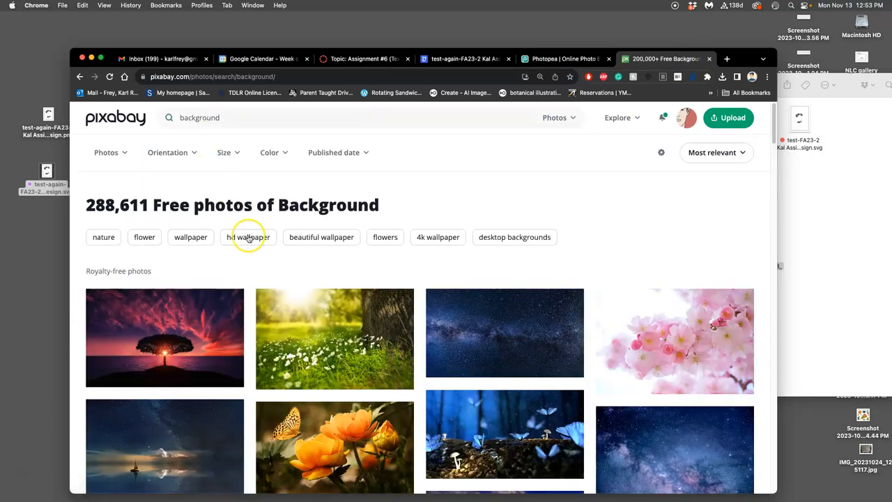
{"action": "scroll", "scroll_direction": "down", "scroll_amount": 3}
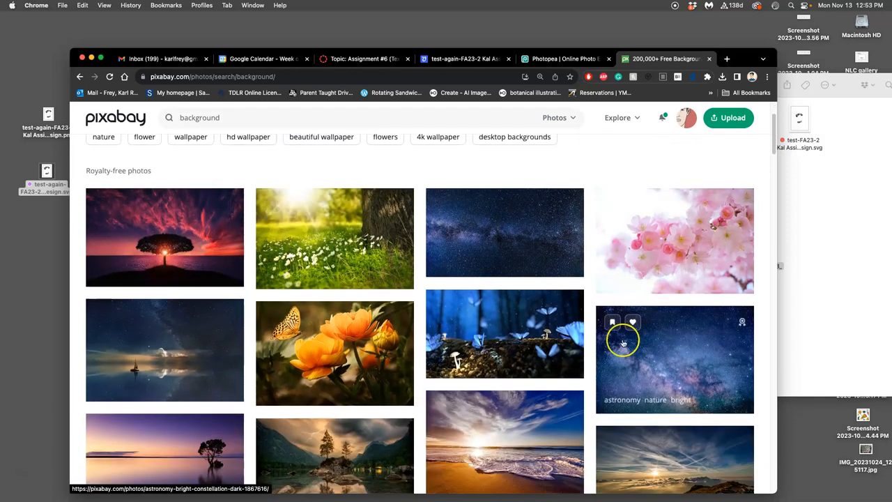
{"action": "scroll", "scroll_direction": "down", "scroll_amount": 3}
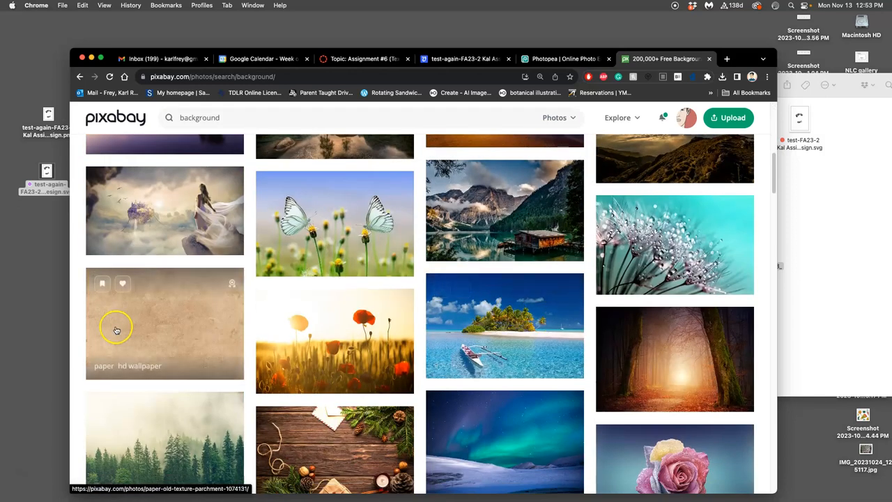
{"action": "scroll", "scroll_direction": "down", "scroll_amount": 3}
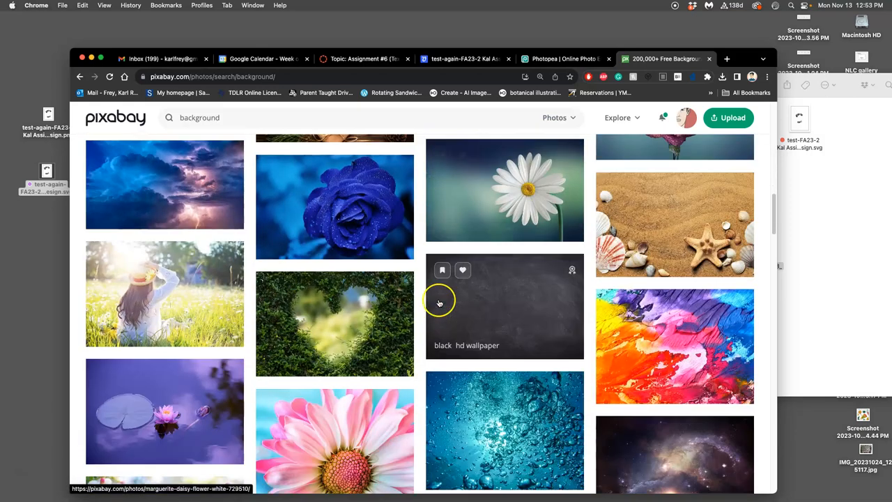
{"action": "mouse_move", "coordinate": [507, 311]}
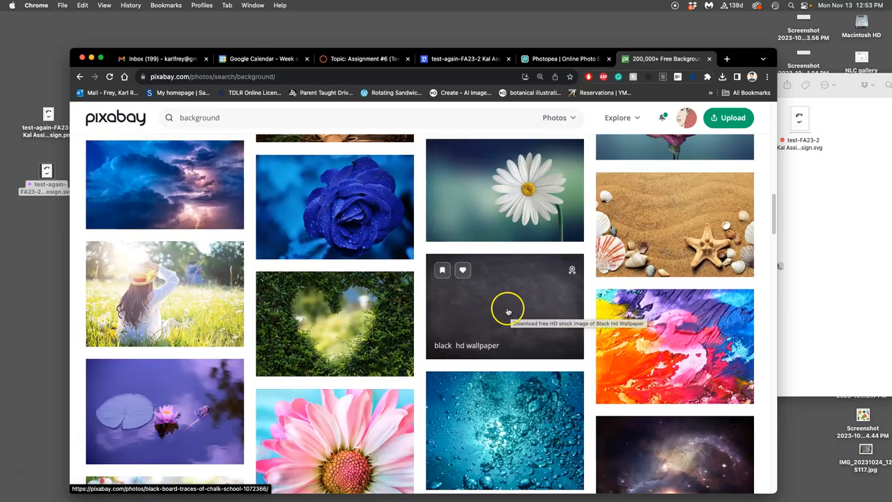
{"action": "scroll", "scroll_direction": "down", "scroll_amount": 3}
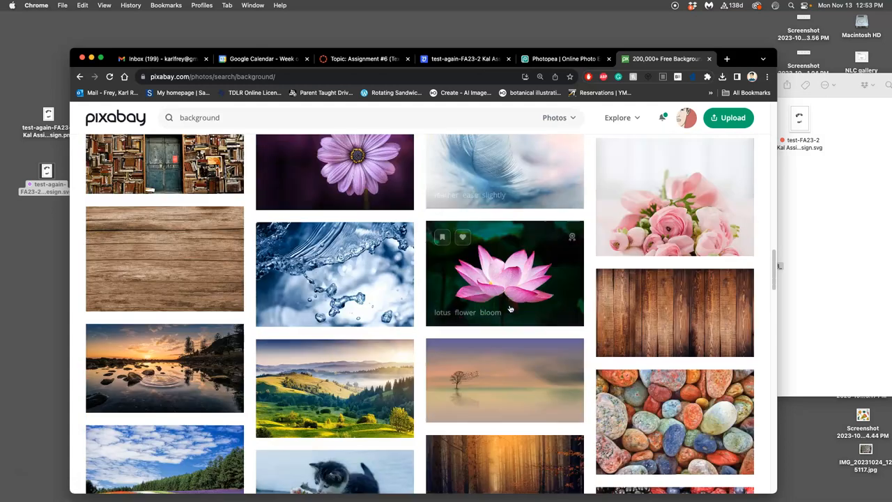
{"action": "scroll", "scroll_direction": "down", "scroll_amount": 3}
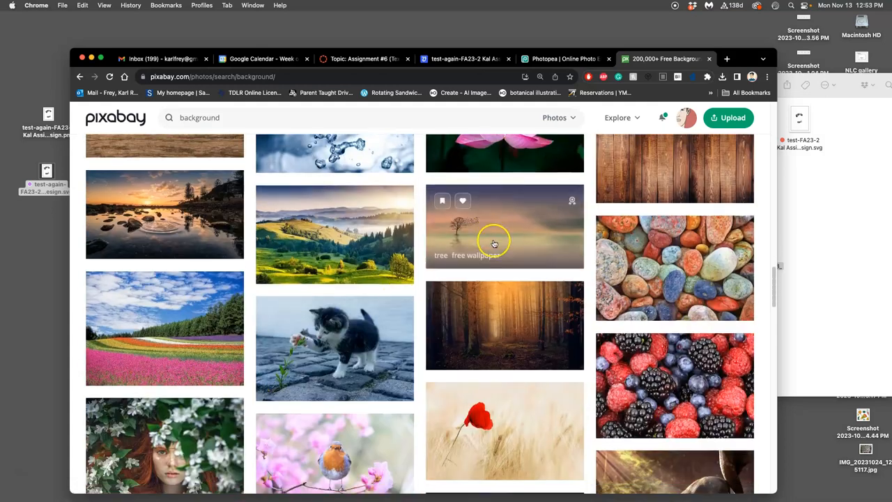
{"action": "scroll", "scroll_direction": "down", "scroll_amount": 3}
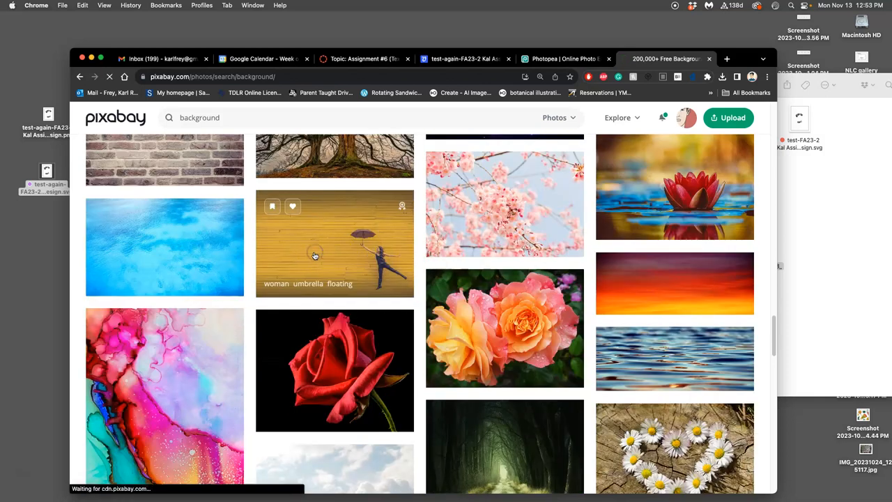
Download the woman-with-umbrella photo against the yellow wall
{"action": "left_click", "coordinate": [335, 244]}
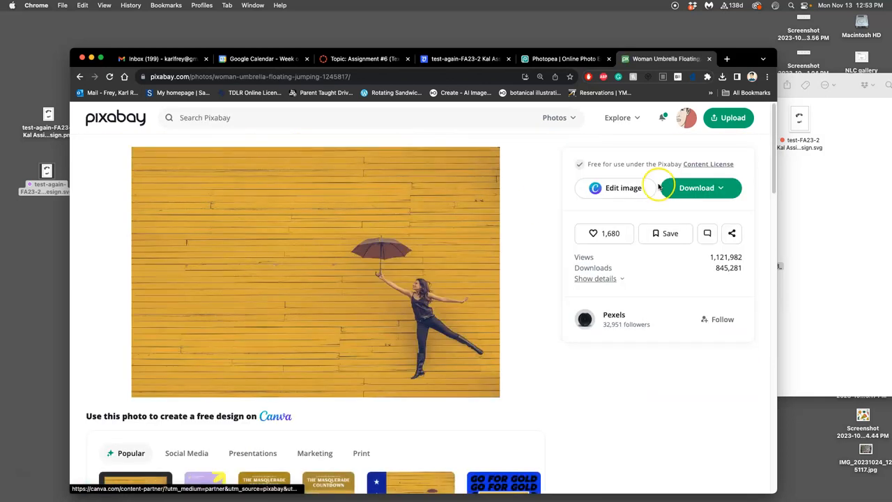
{"action": "left_click", "coordinate": [697, 187]}
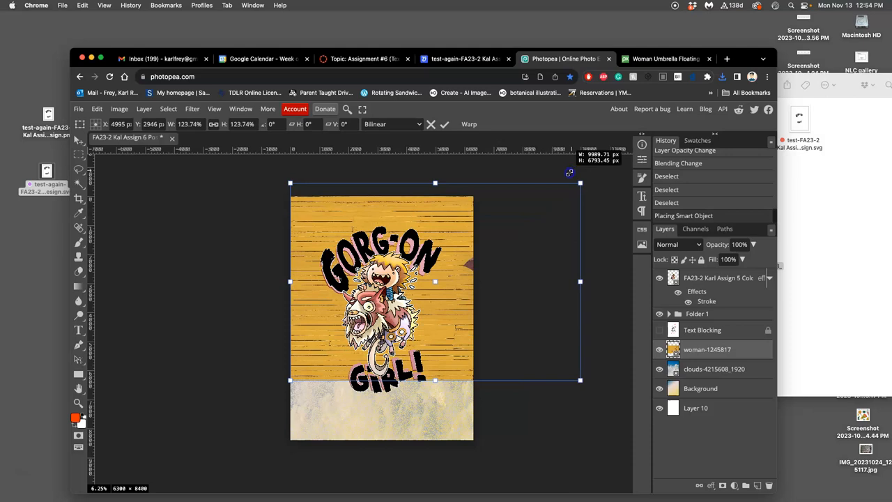
Shrink the placed yellow umbrella photo slightly with its corner transform handle
{"action": "left_click_drag", "start_coordinate": [579, 184], "coordinate": [564, 192]}
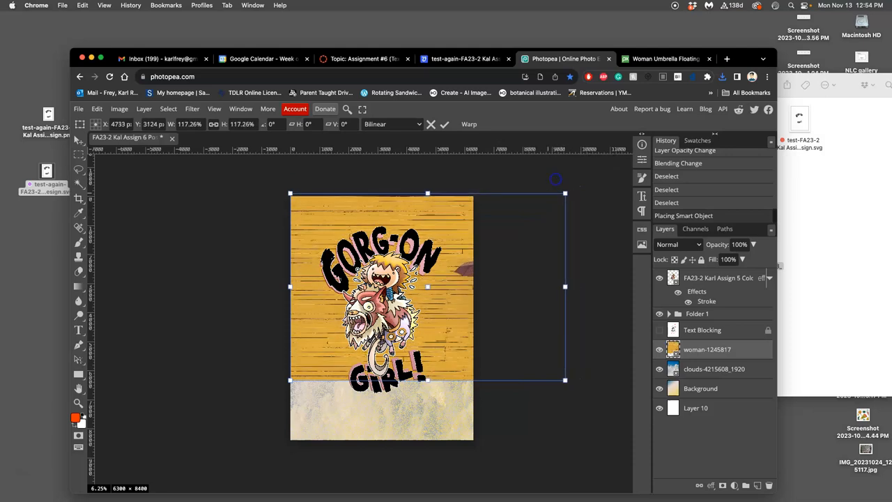